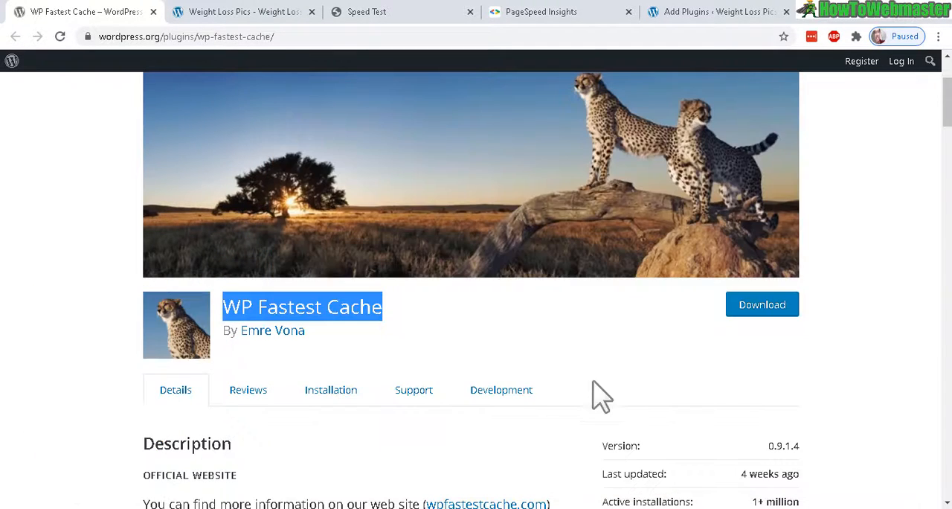
pyautogui.moveTo(622, 350)
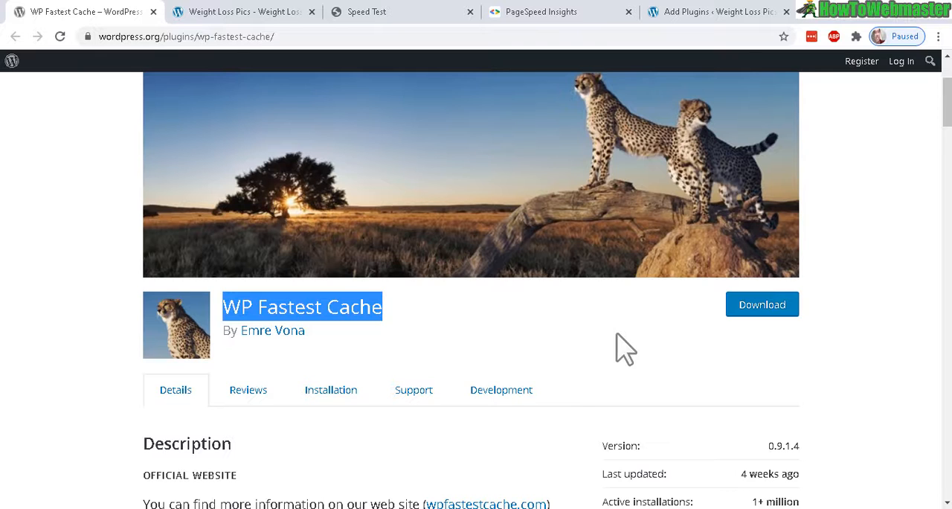
pyautogui.moveTo(609, 309)
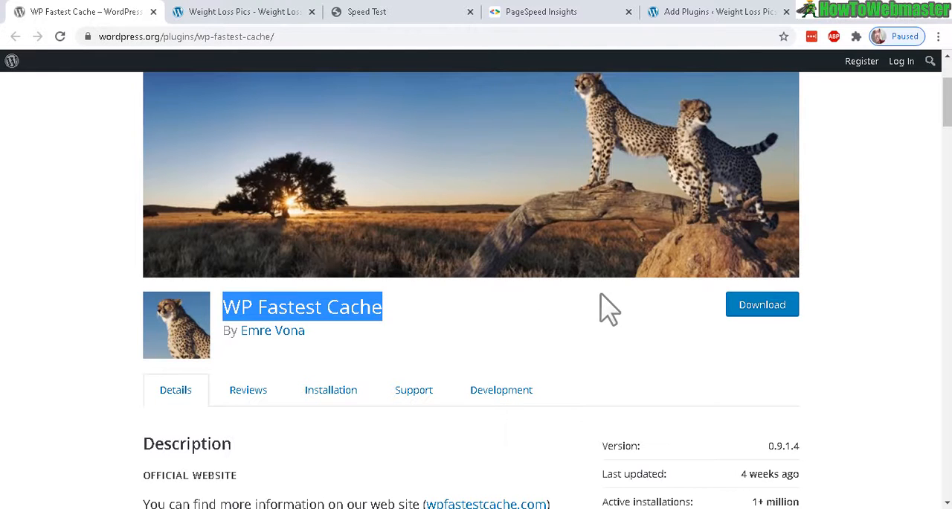
# - Switch to the weightloss.pics homepage and review it from top to footer and back
pyautogui.click(238, 12)
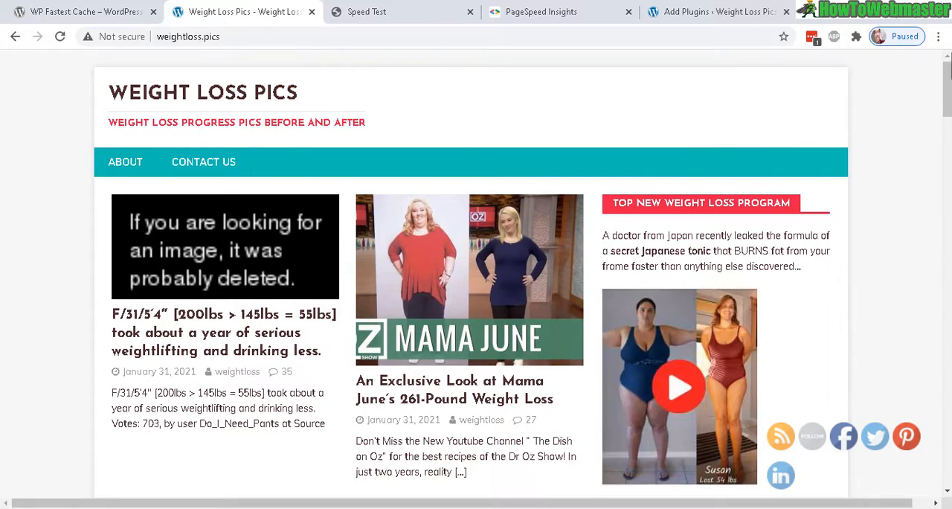
pyautogui.scroll(-3)
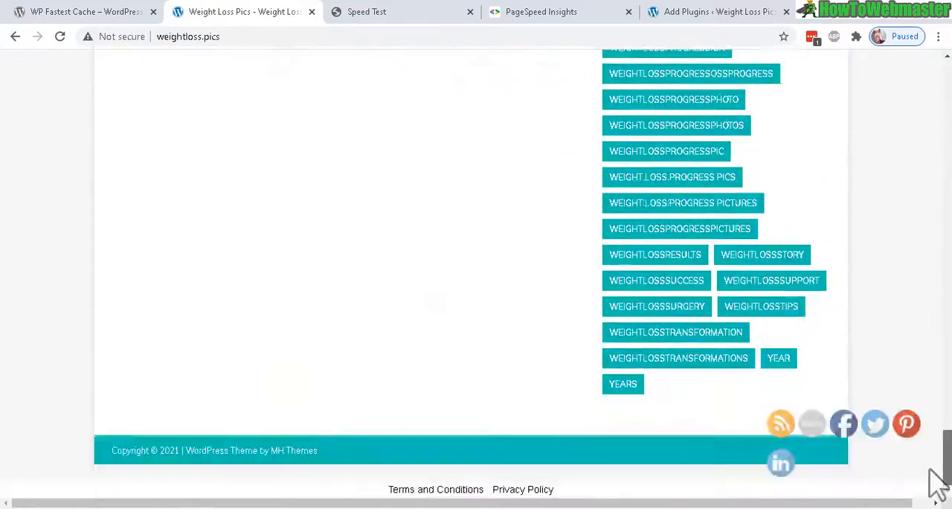
pyautogui.scroll(3)
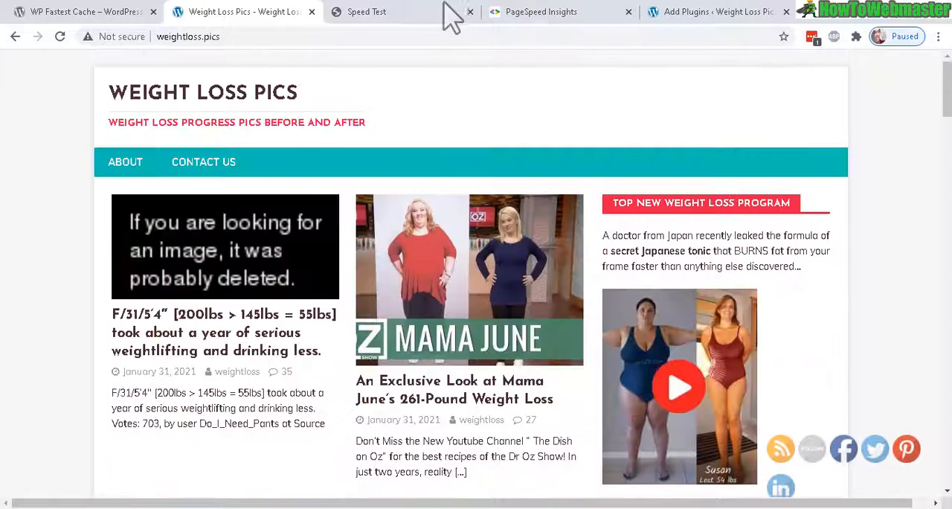
# - Run the FreeSEO.cloud speed test from Washington D.C., showing 67% and 1743 ms load time
pyautogui.click(366, 12)
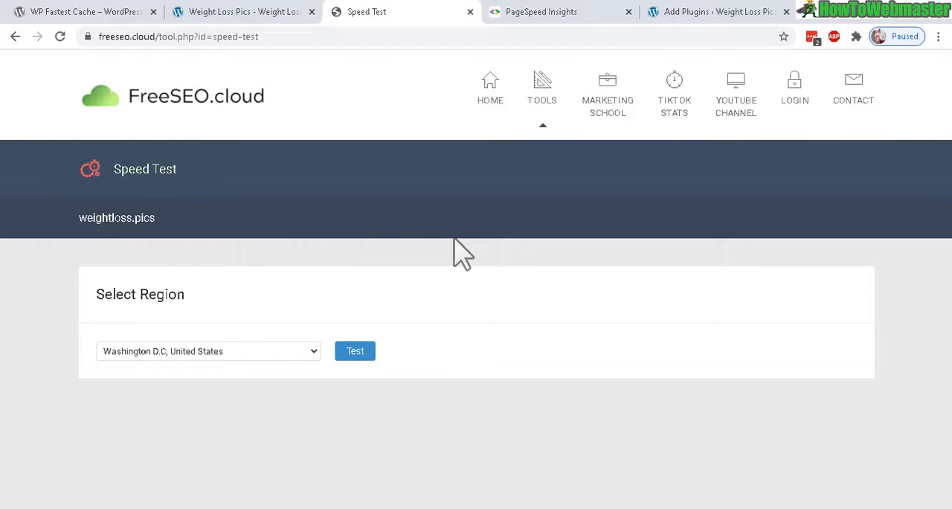
pyautogui.moveTo(354, 351)
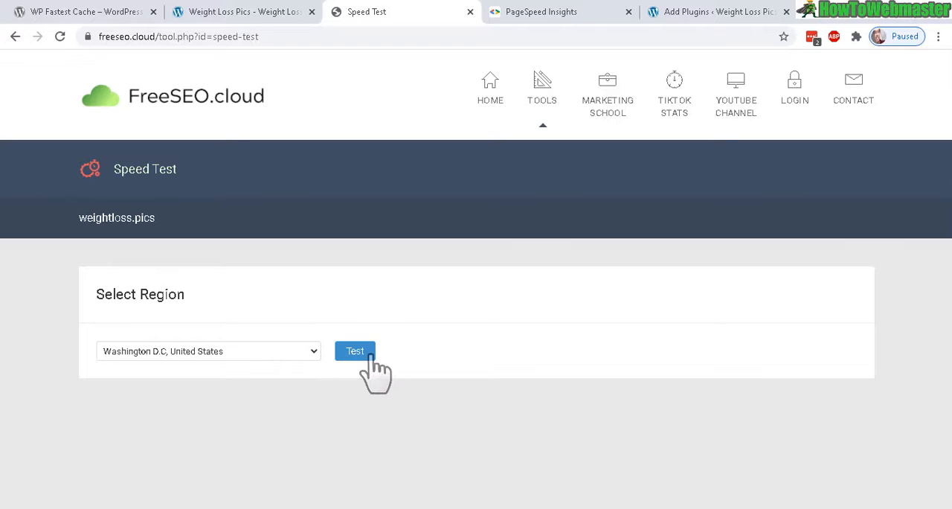
pyautogui.click(354, 351)
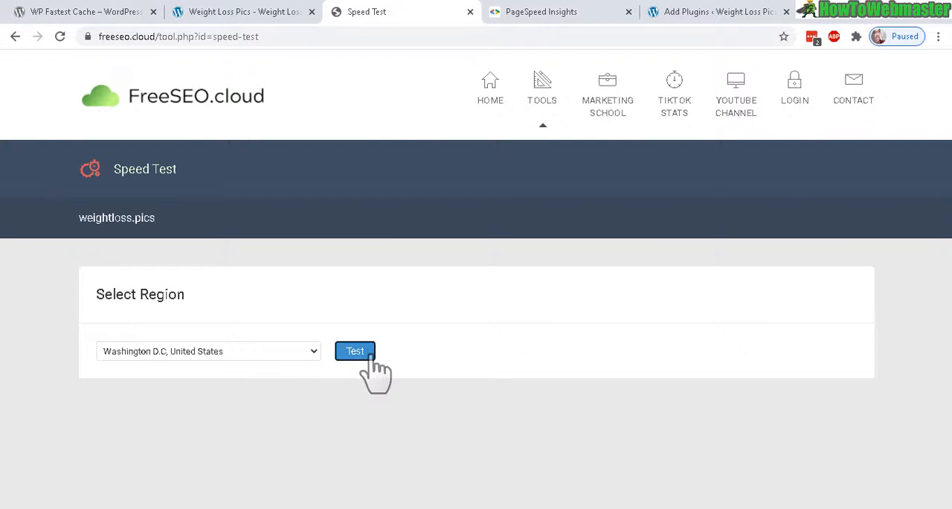
pyautogui.click(354, 351)
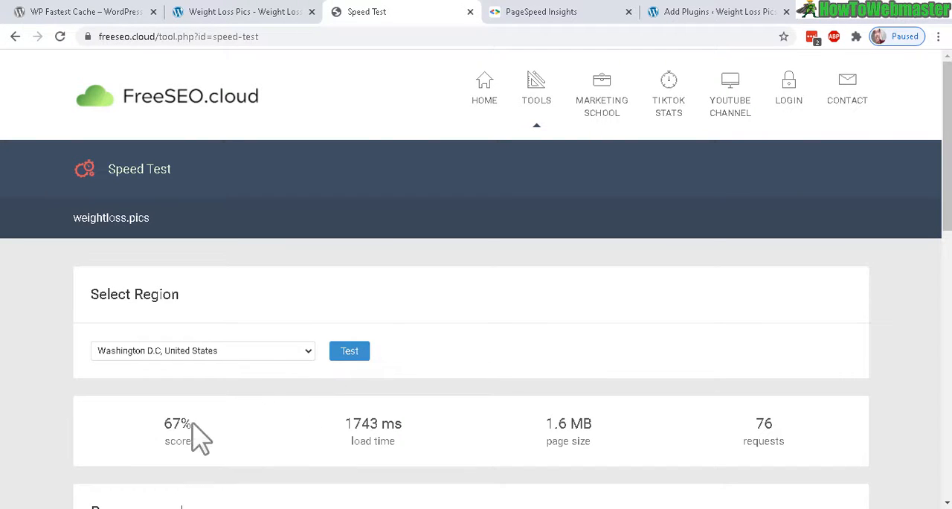
pyautogui.doubleClick(177, 423)
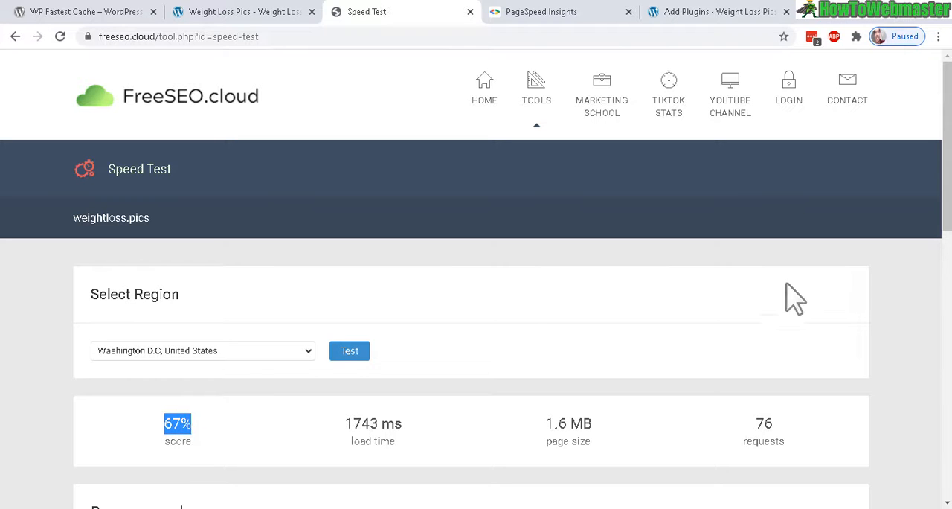
pyautogui.scroll(-3)
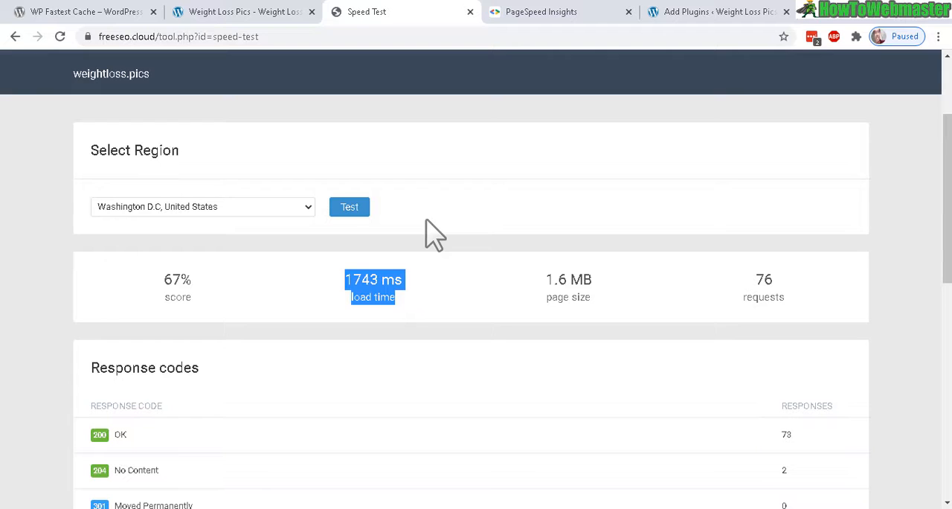
pyautogui.moveTo(455, 298)
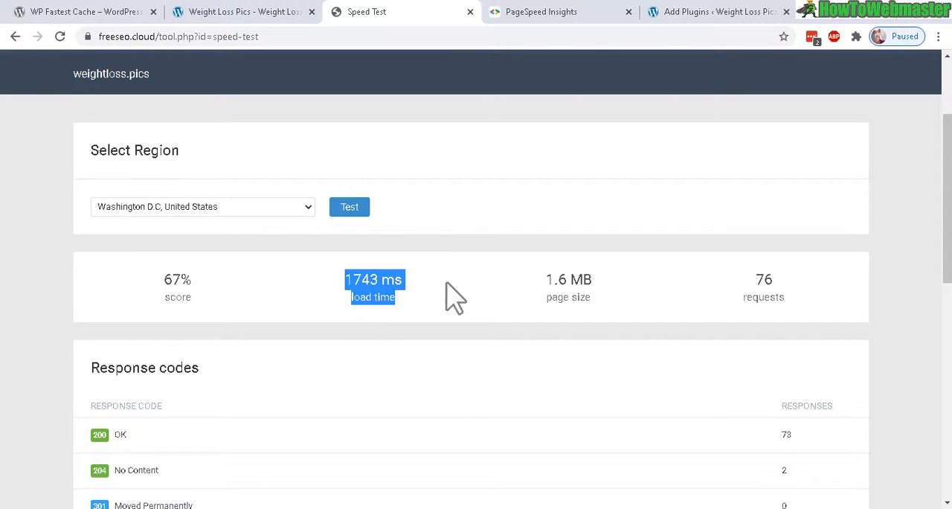
pyautogui.moveTo(540, 12)
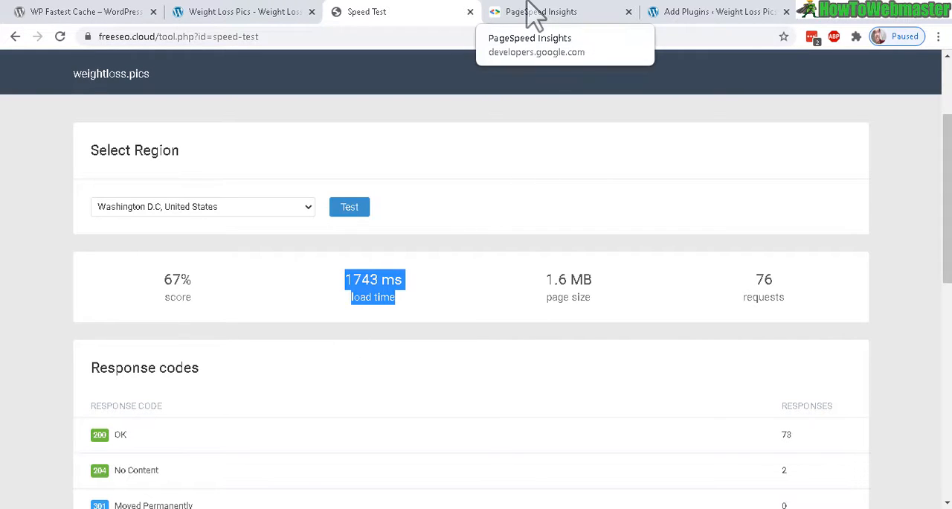
# - Review the PageSpeed Insights desktop score of 61 alongside the FreeSEO results
pyautogui.click(541, 12)
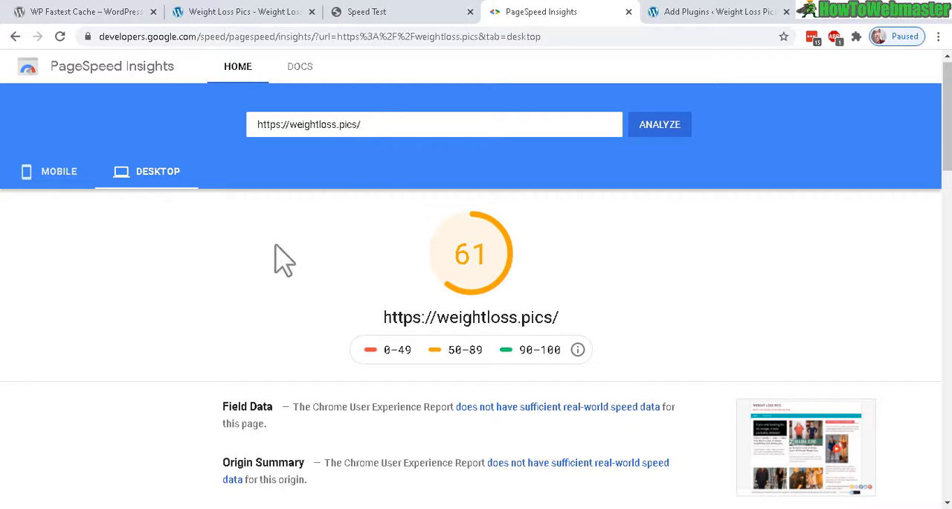
pyautogui.moveTo(491, 280)
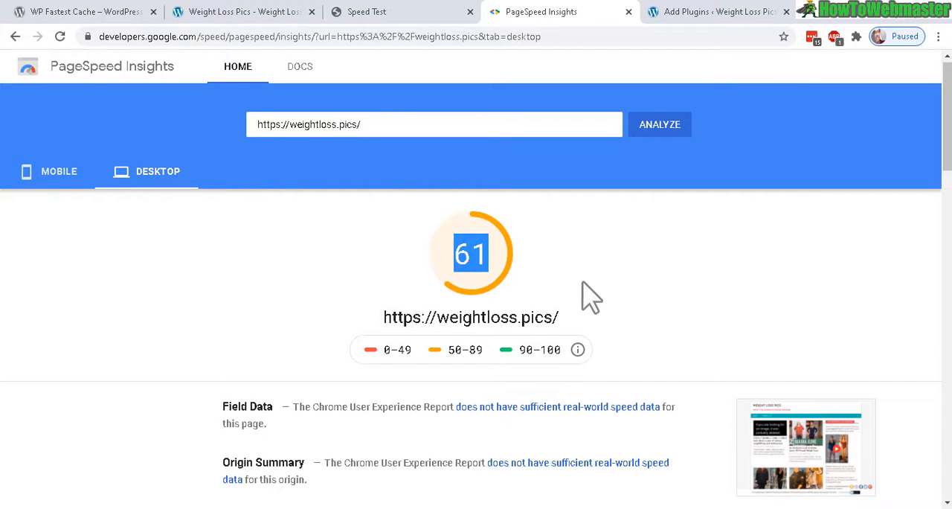
pyautogui.moveTo(610, 310)
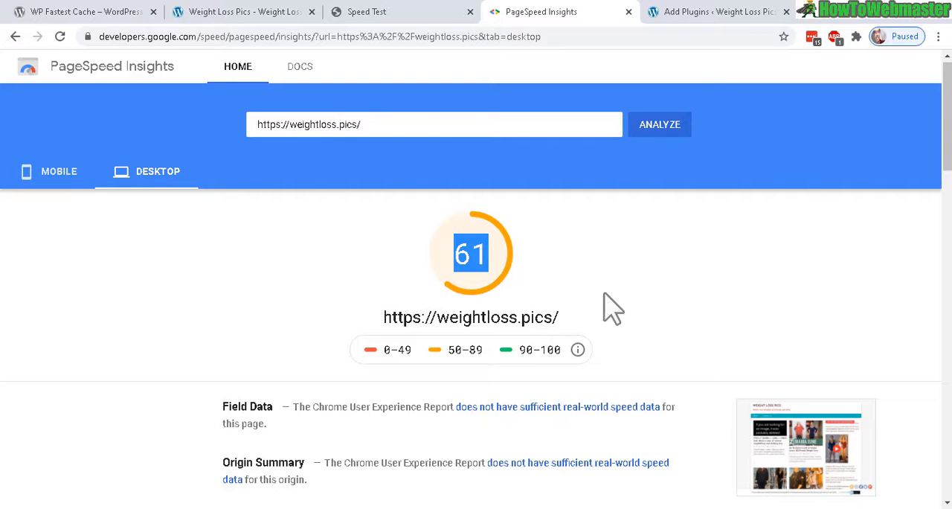
pyautogui.moveTo(513, 171)
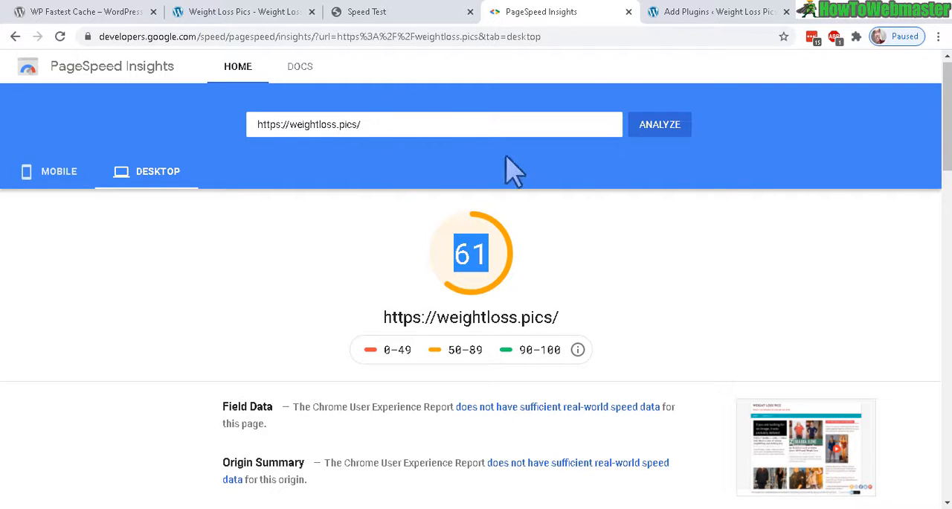
pyautogui.click(366, 12)
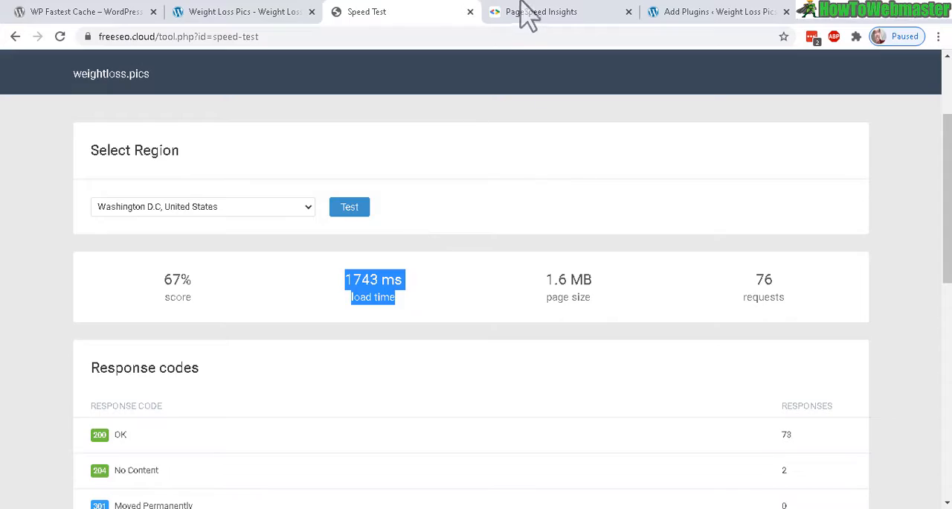
pyautogui.click(541, 12)
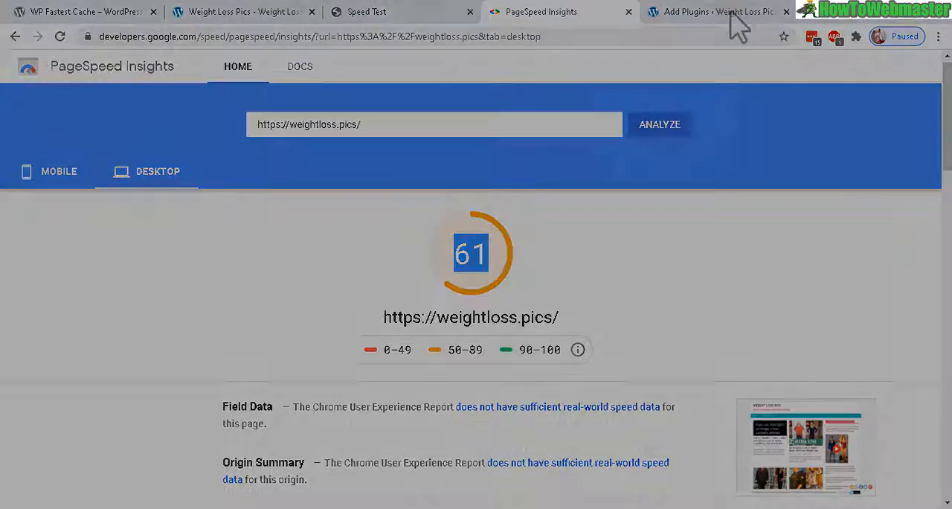
# - Install and activate WP Fastest Cache from the plugin search results
pyautogui.click(714, 12)
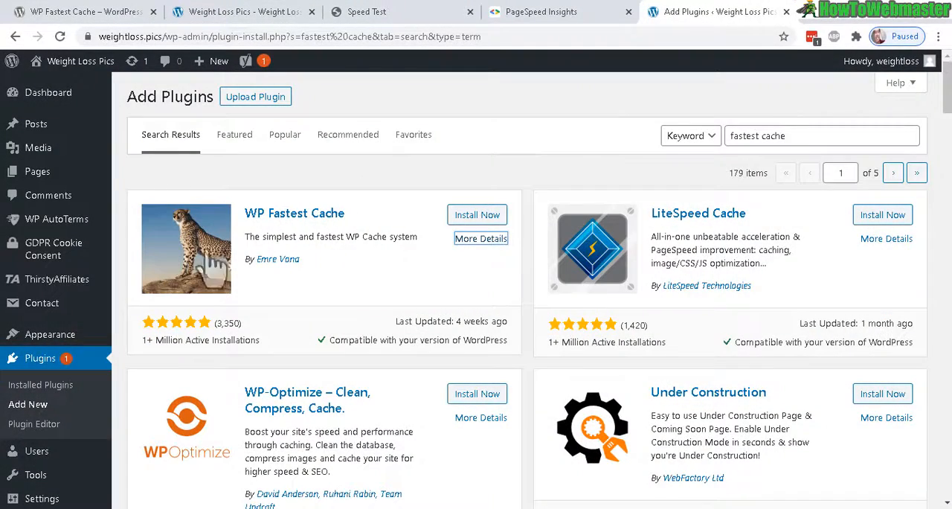
pyautogui.moveTo(430, 260)
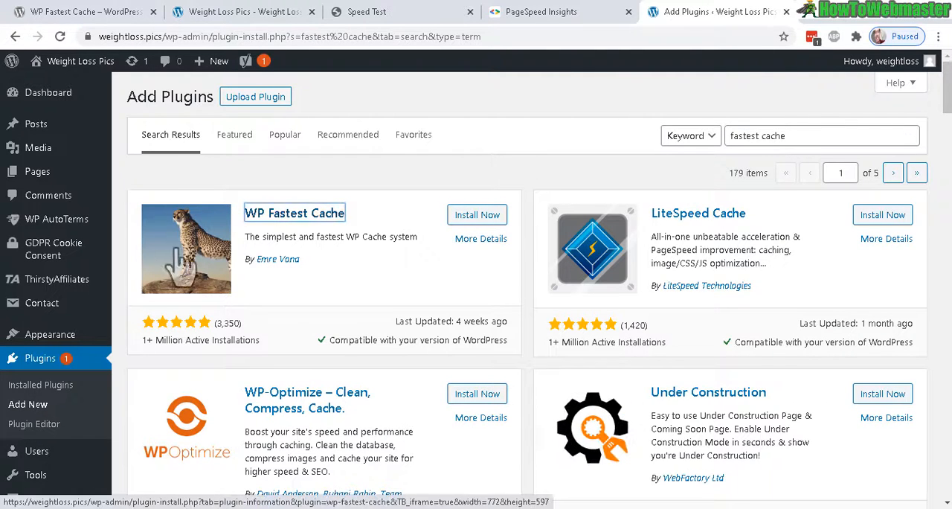
pyautogui.click(476, 215)
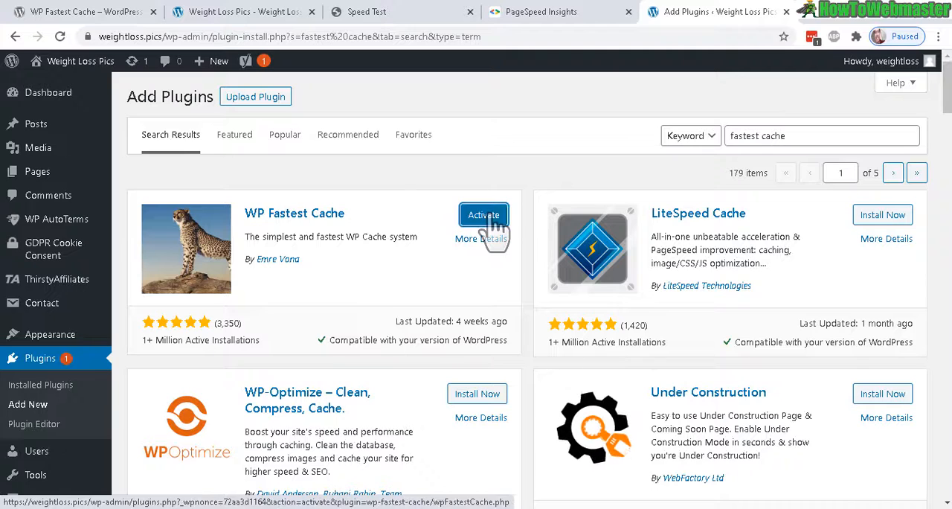
pyautogui.click(484, 215)
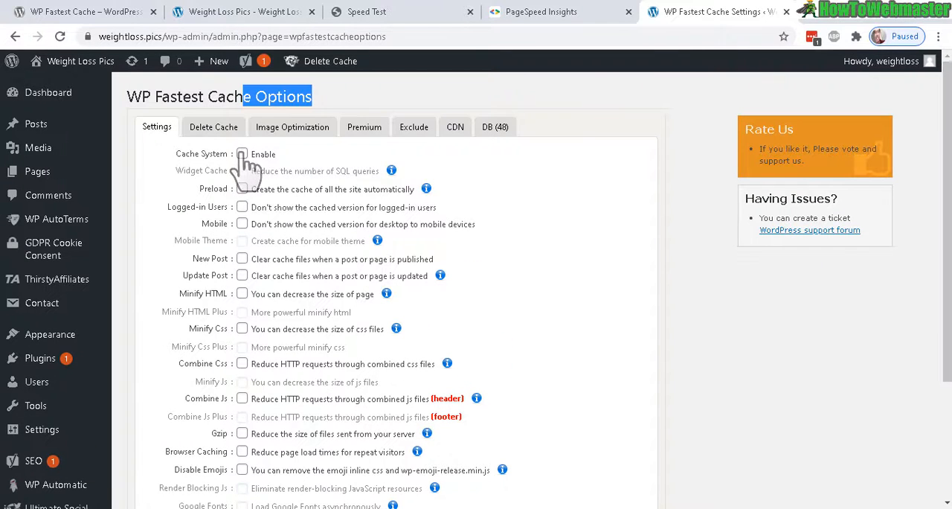
# - Enable the Cache System option in WP Fastest Cache settings
pyautogui.click(241, 155)
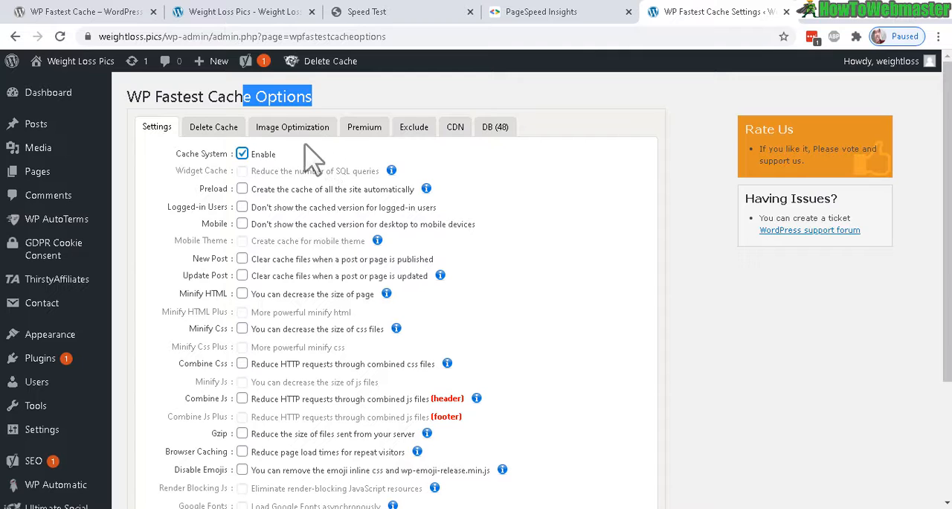
pyautogui.moveTo(245, 250)
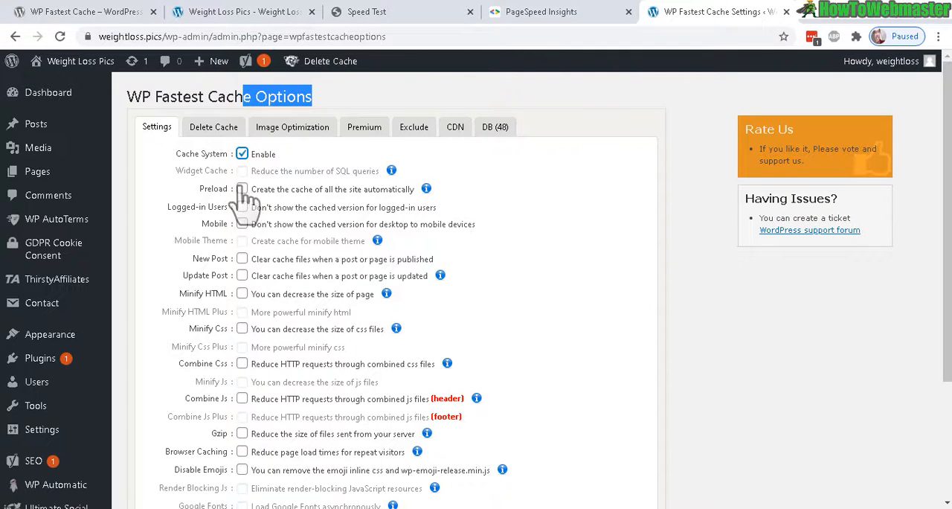
# - Enable Preload with custom taxonomies, custom post types and Restart After Completed, then confirm
pyautogui.click(241, 189)
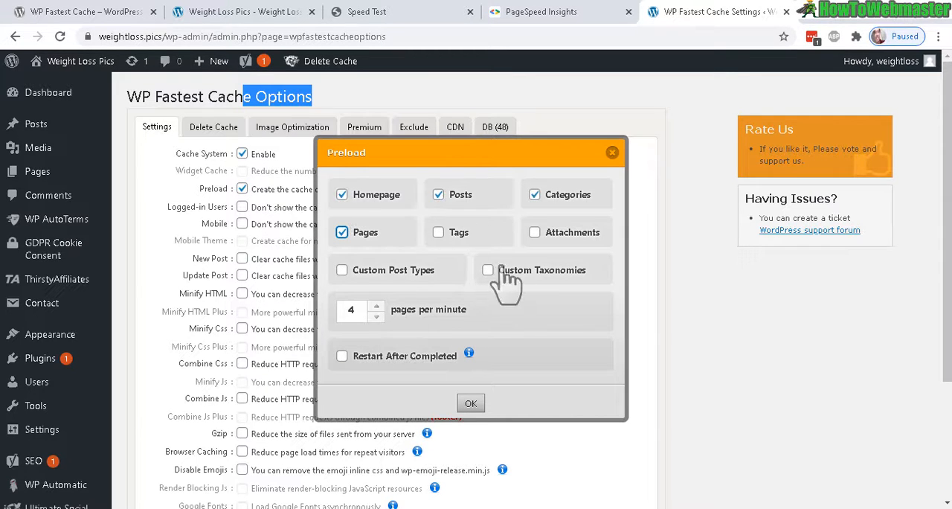
pyautogui.click(438, 232)
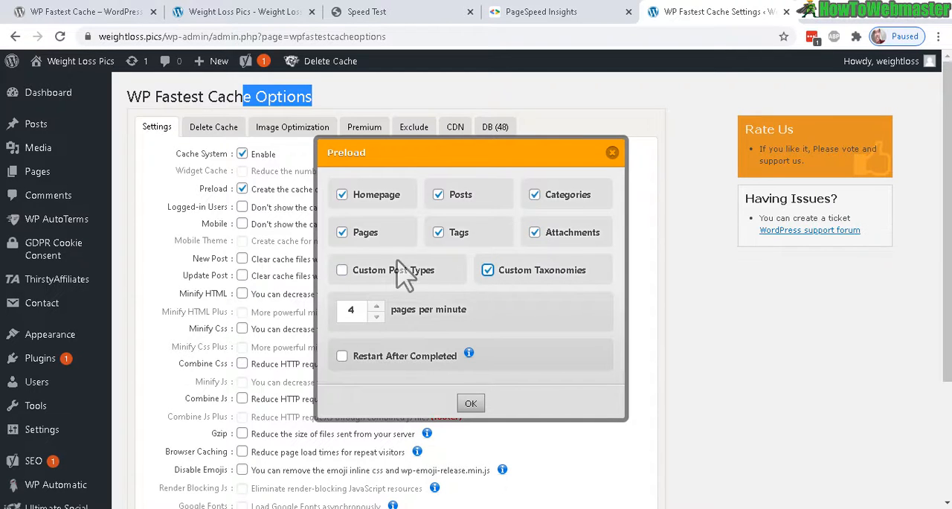
pyautogui.click(342, 269)
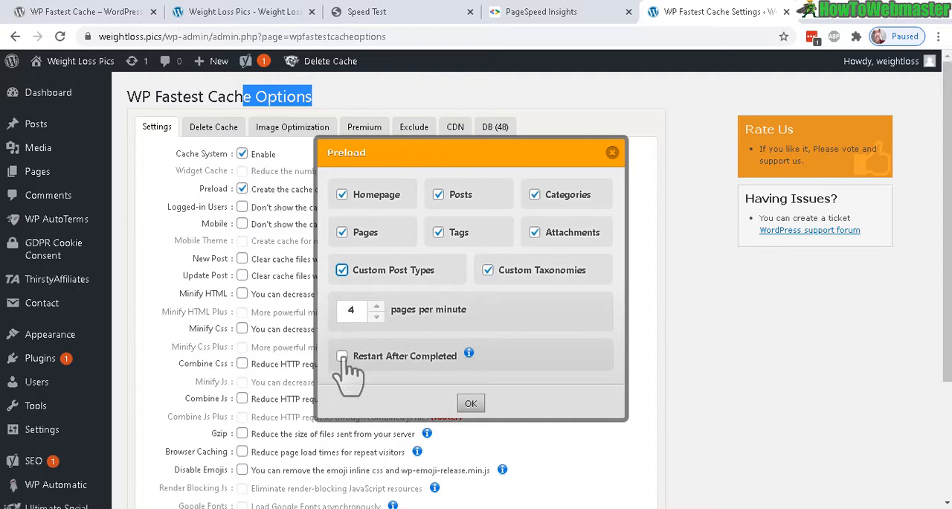
pyautogui.click(342, 355)
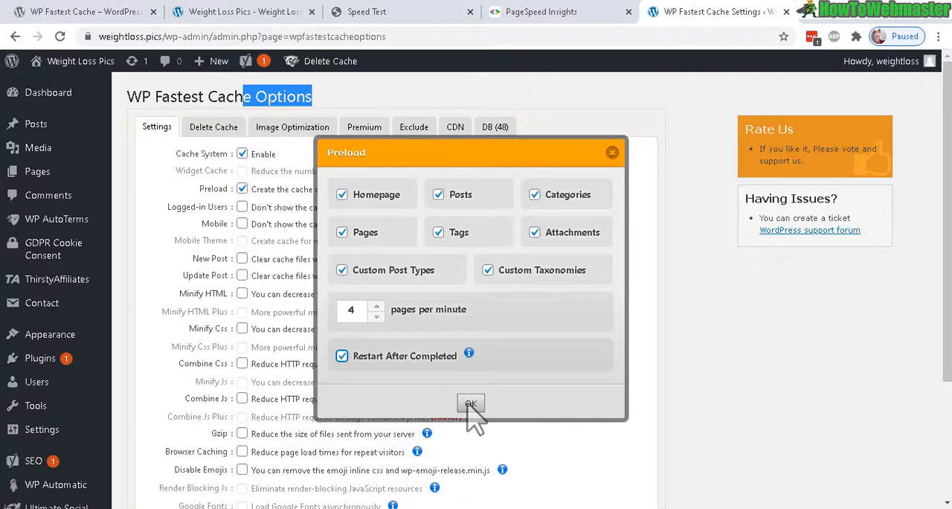
pyautogui.click(470, 405)
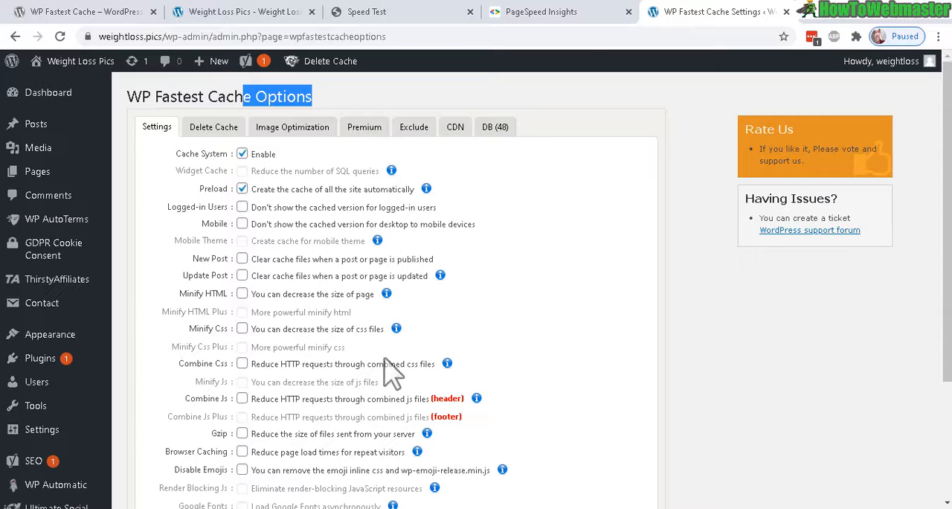
# - Clear all cache on new and updated posts, and minify HTML and CSS
pyautogui.click(241, 259)
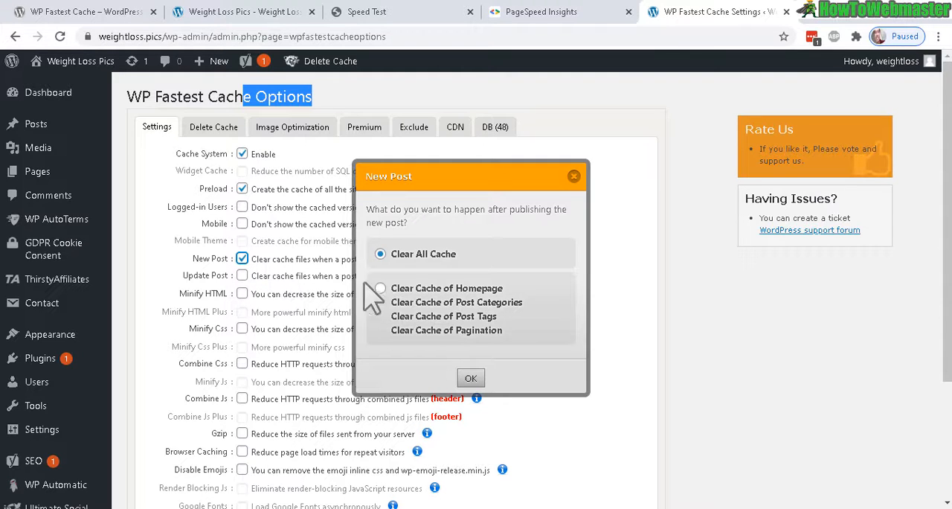
pyautogui.click(381, 288)
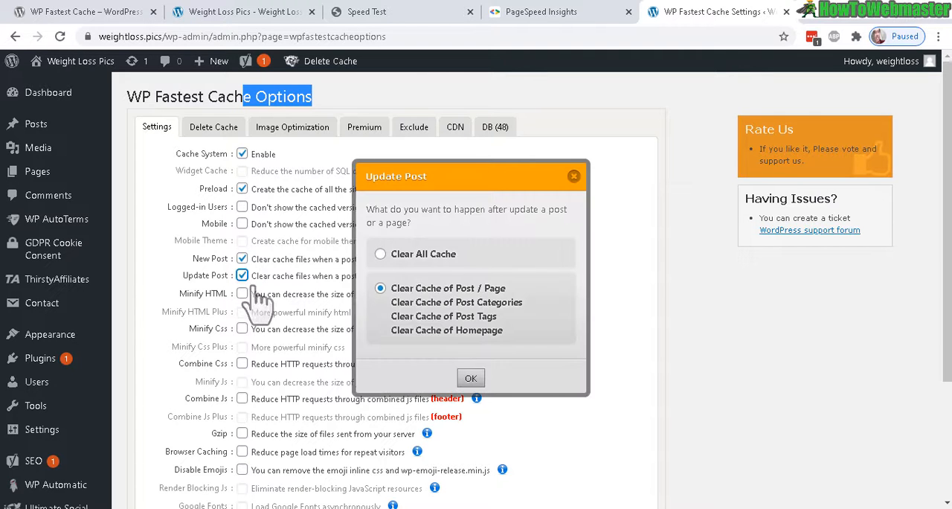
pyautogui.click(470, 378)
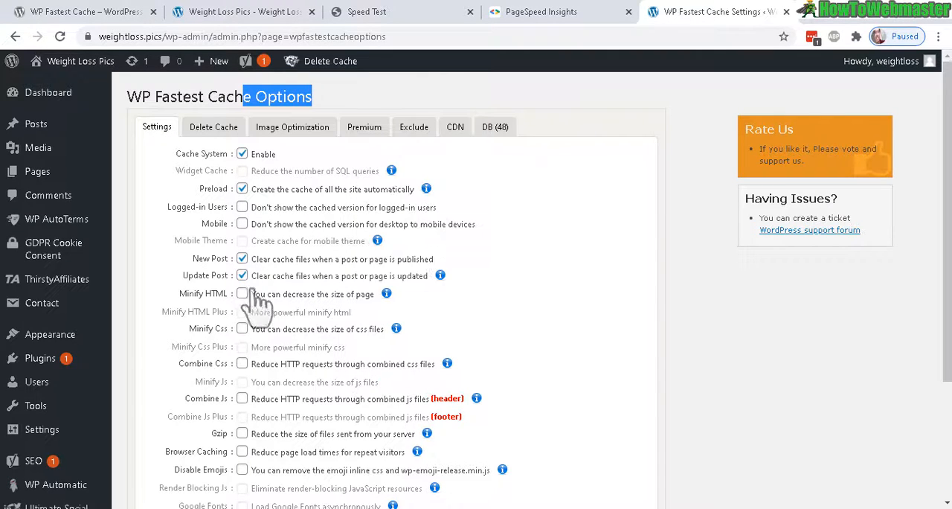
pyautogui.click(241, 293)
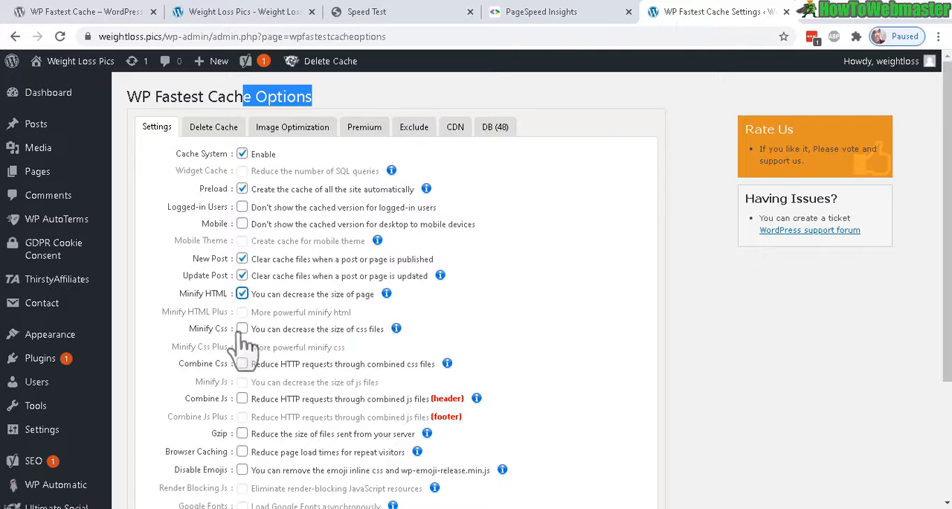
pyautogui.click(241, 329)
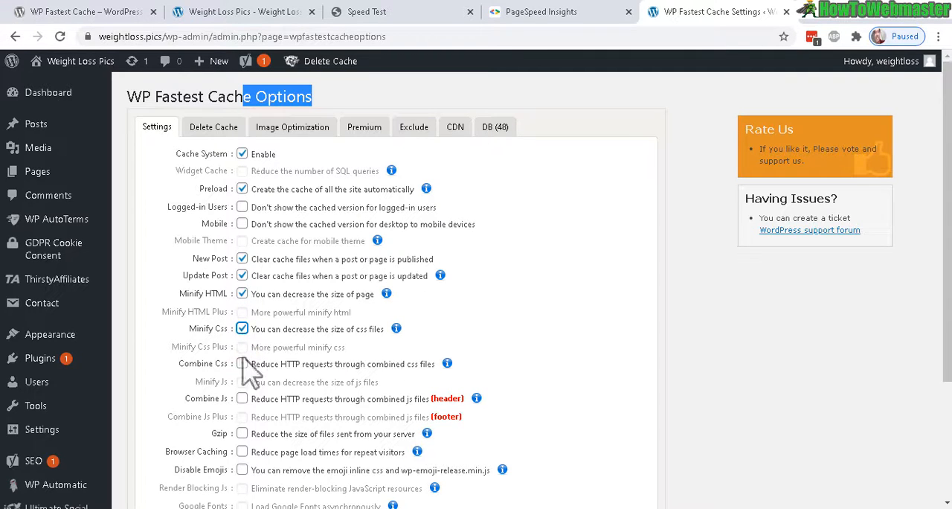
# - Enable Combine CSS, Combine JS, Gzip and Browser Caching, then submit the settings
pyautogui.click(241, 363)
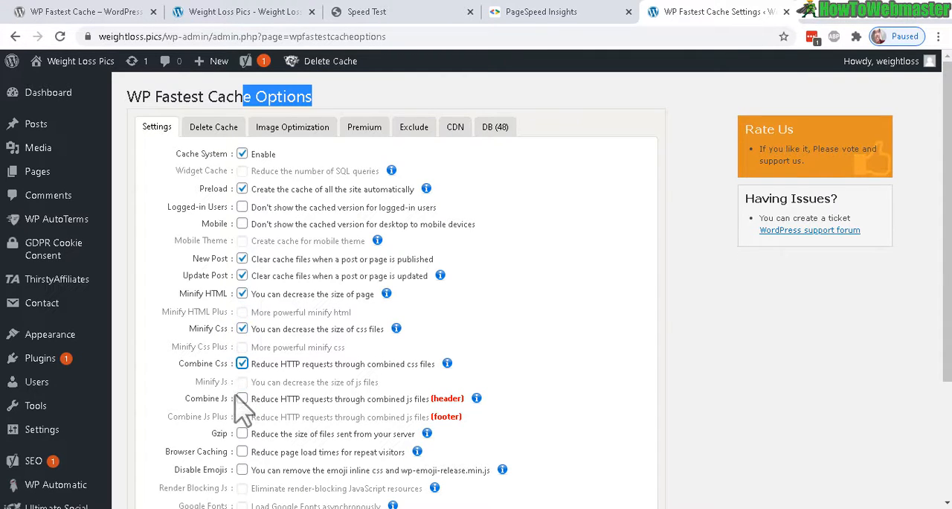
pyautogui.click(242, 399)
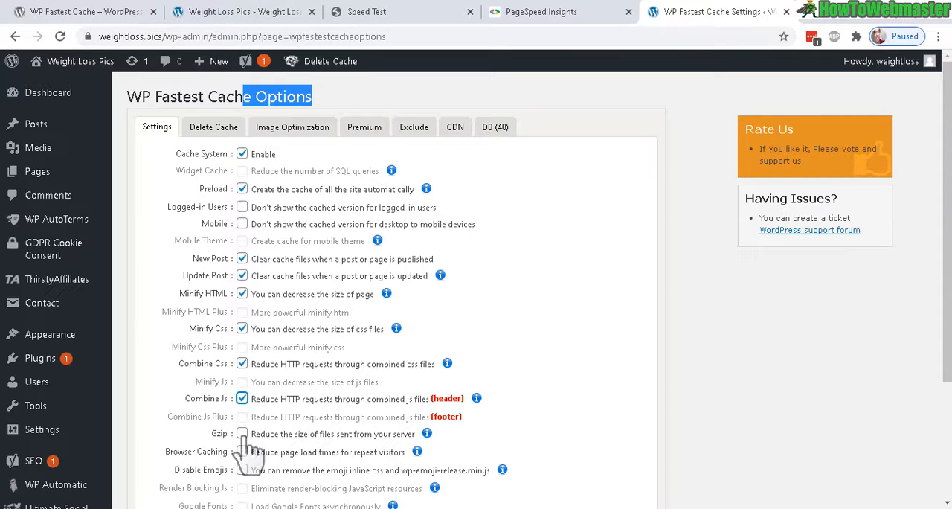
pyautogui.click(241, 434)
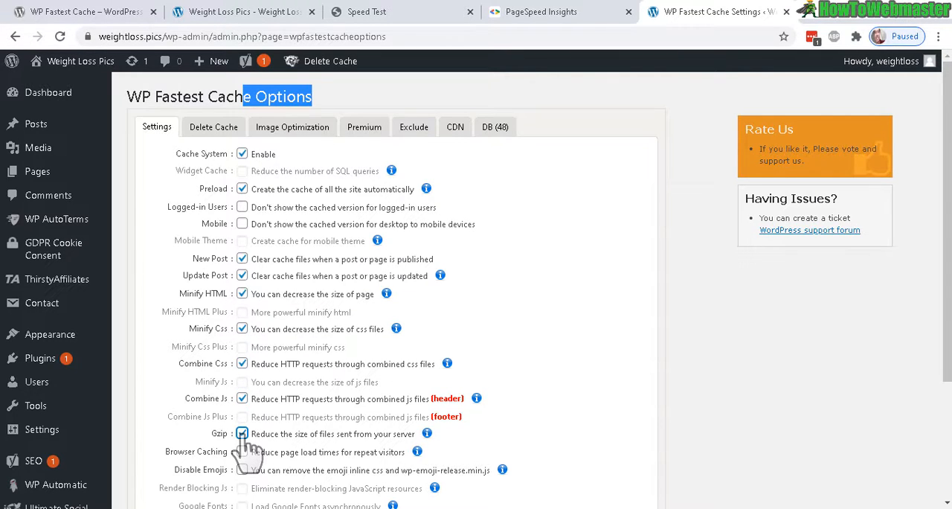
pyautogui.click(241, 452)
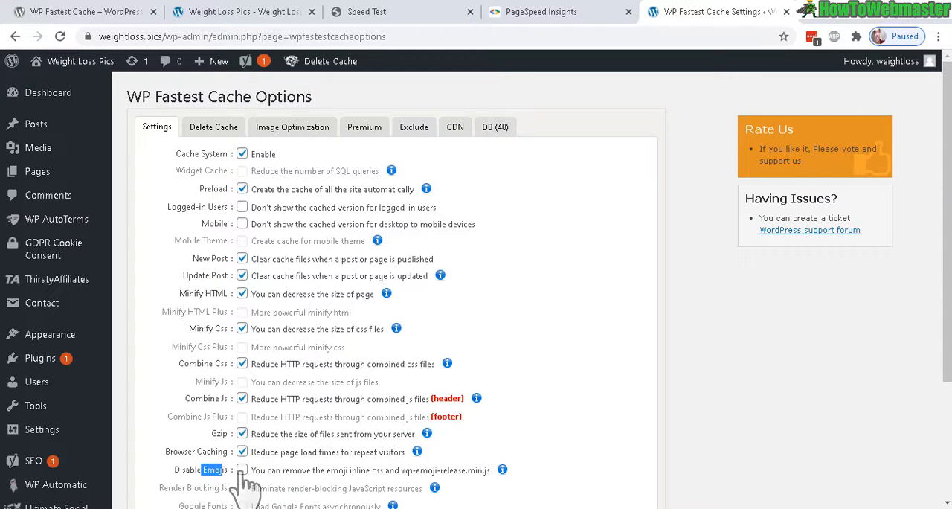
pyautogui.scroll(-3)
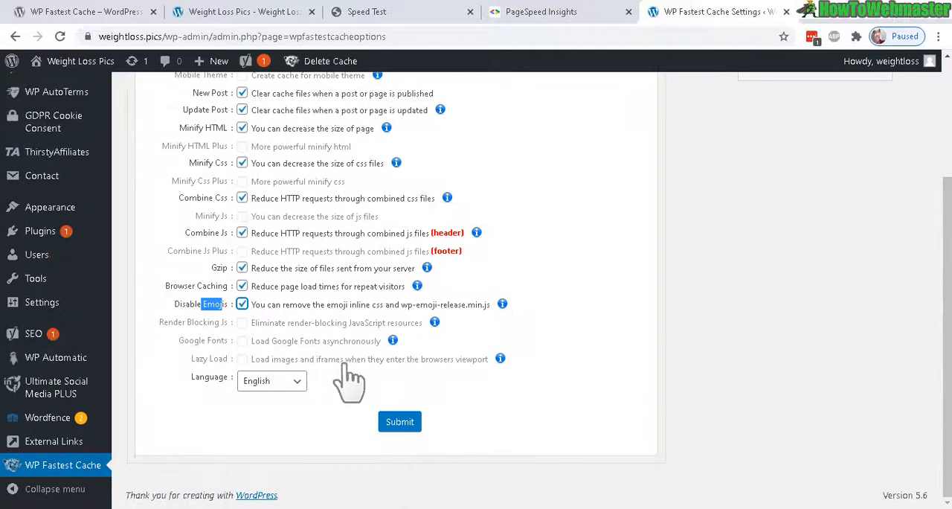
pyautogui.click(399, 422)
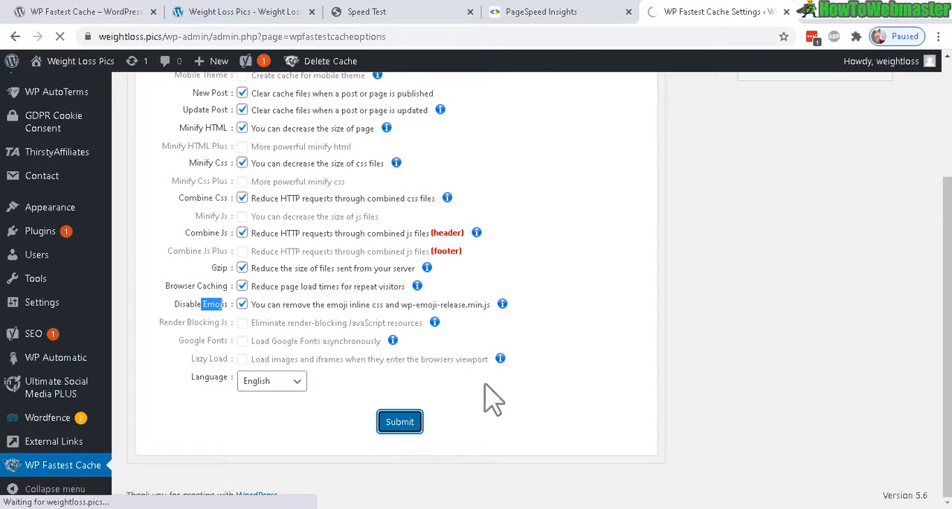
# - Save the options and review the Image Optimization, Exclude and CDN tabs
pyautogui.click(400, 422)
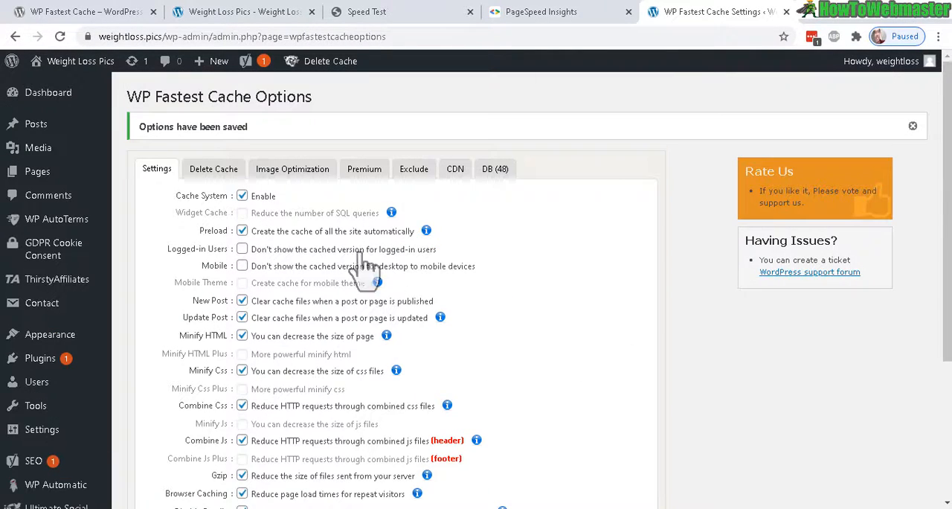
pyautogui.click(292, 168)
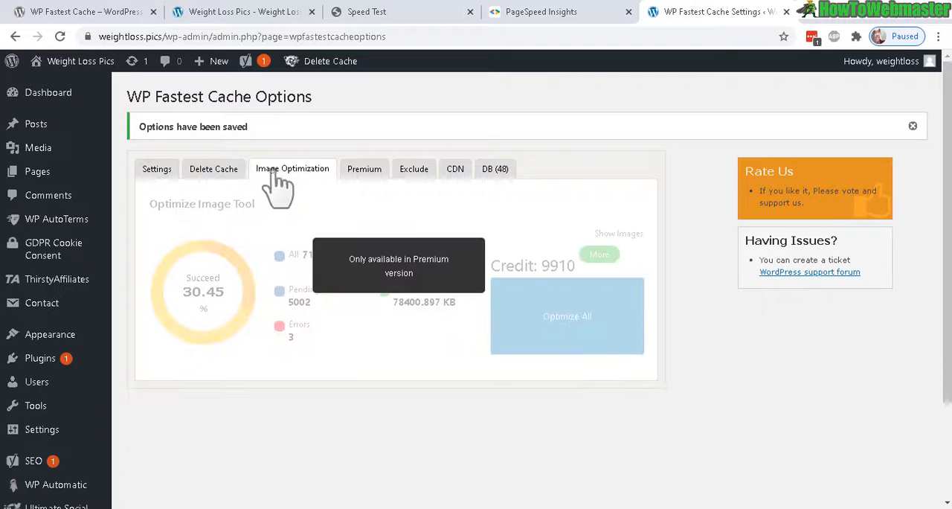
pyautogui.moveTo(369, 183)
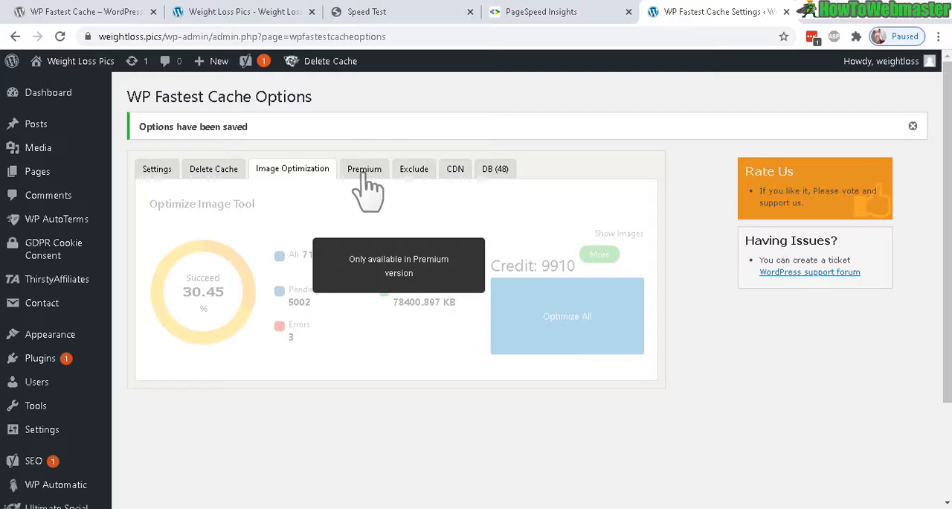
pyautogui.click(413, 168)
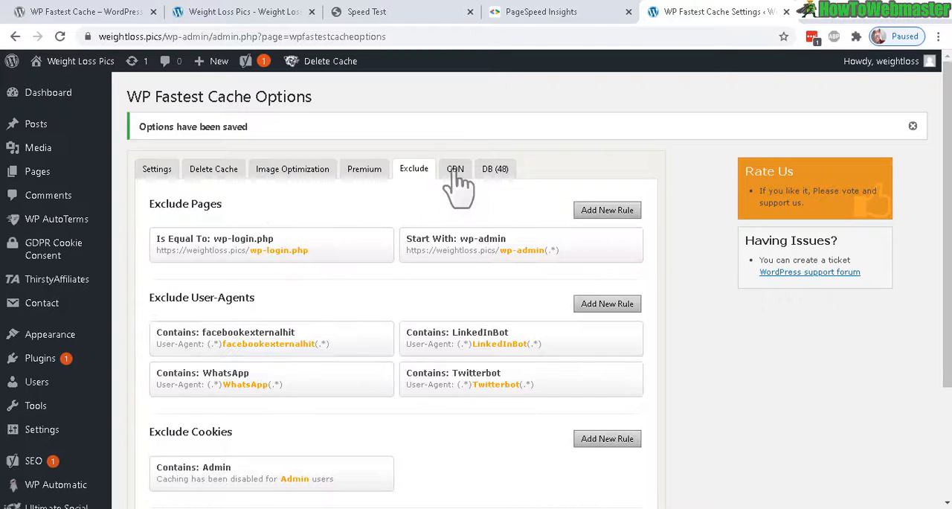
pyautogui.click(455, 170)
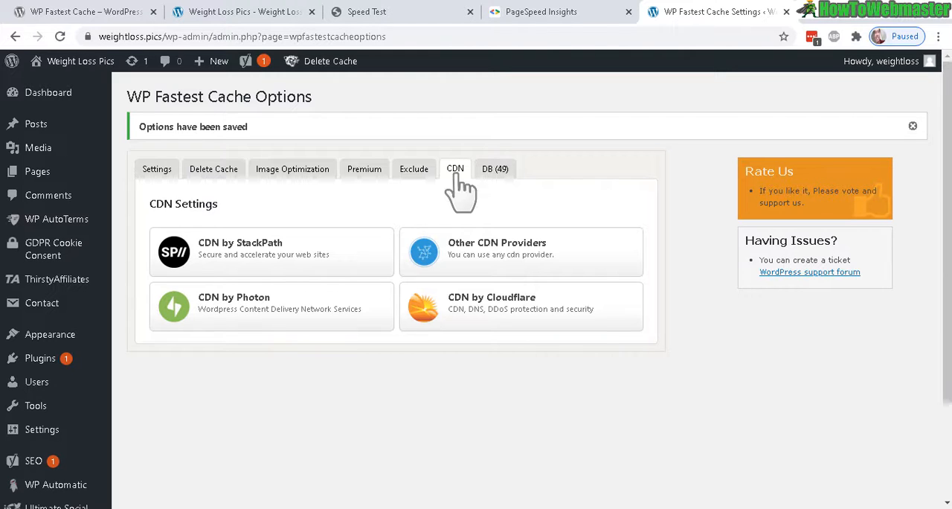
pyautogui.moveTo(383, 131)
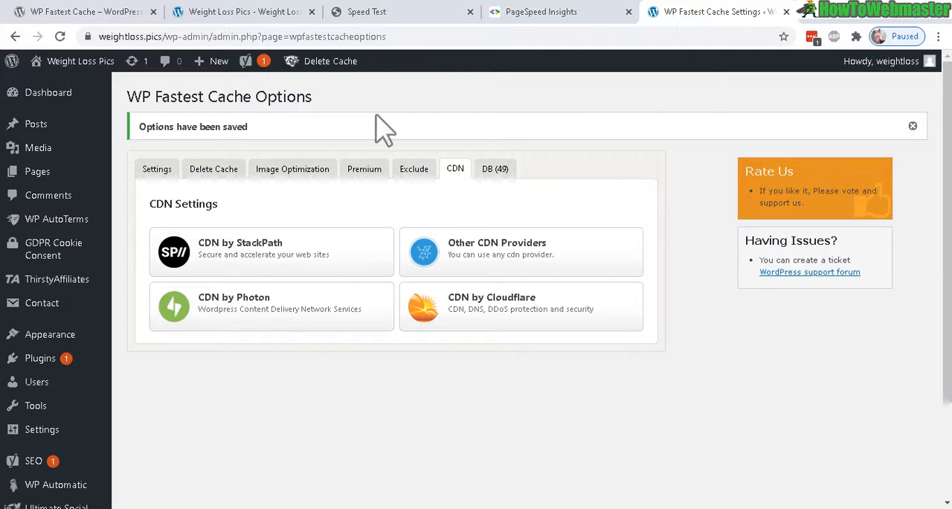
pyautogui.moveTo(335, 127)
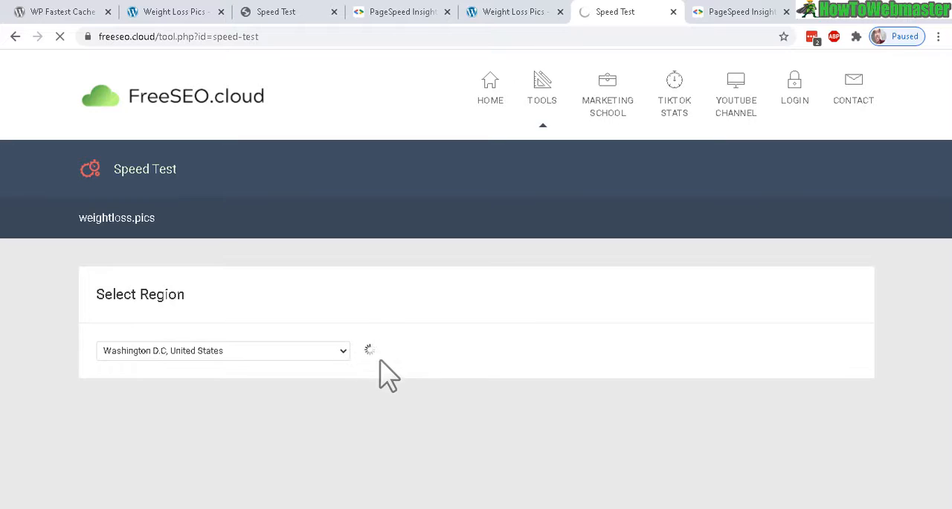
# - Rerun the Washington D.C. speed test, now scoring 72% with 2105 ms load time
pyautogui.click(349, 351)
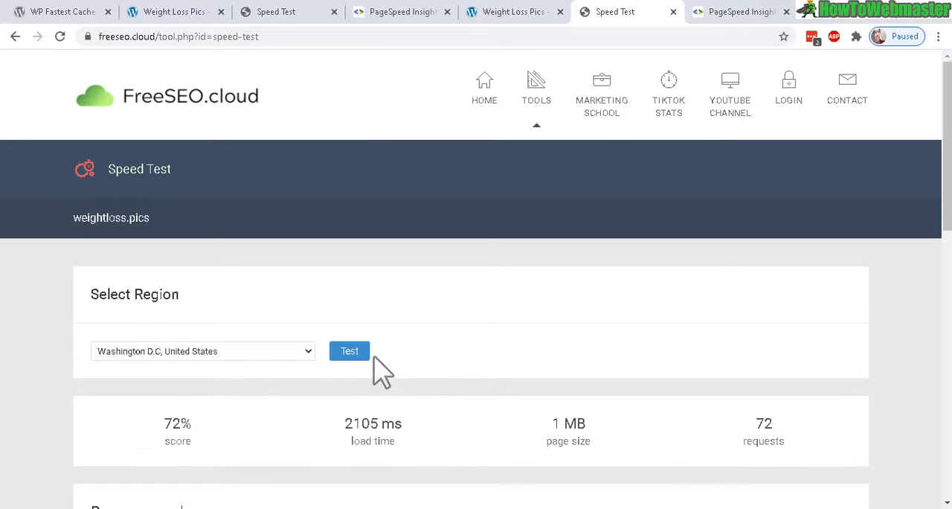
pyautogui.moveTo(174, 423)
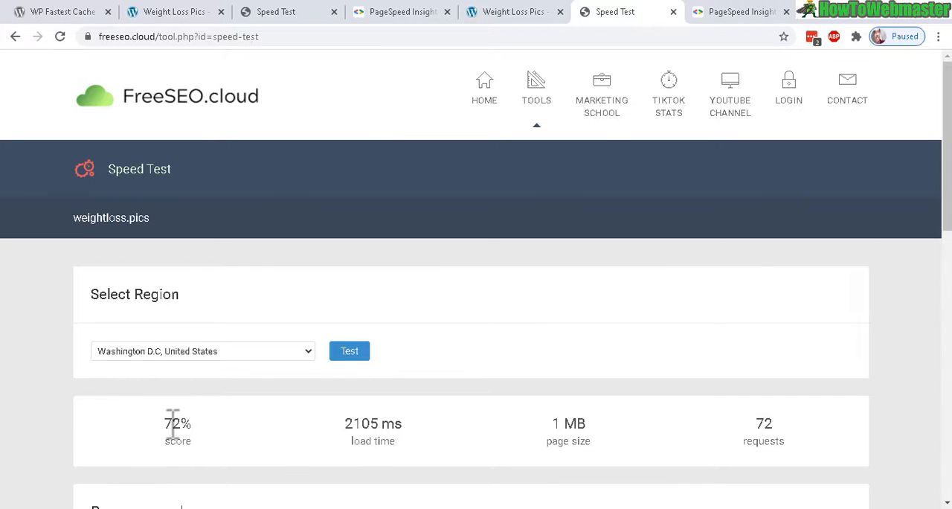
# - Analyse weightloss.pics in PageSpeed Insights, getting a desktop score of 93
pyautogui.click(736, 12)
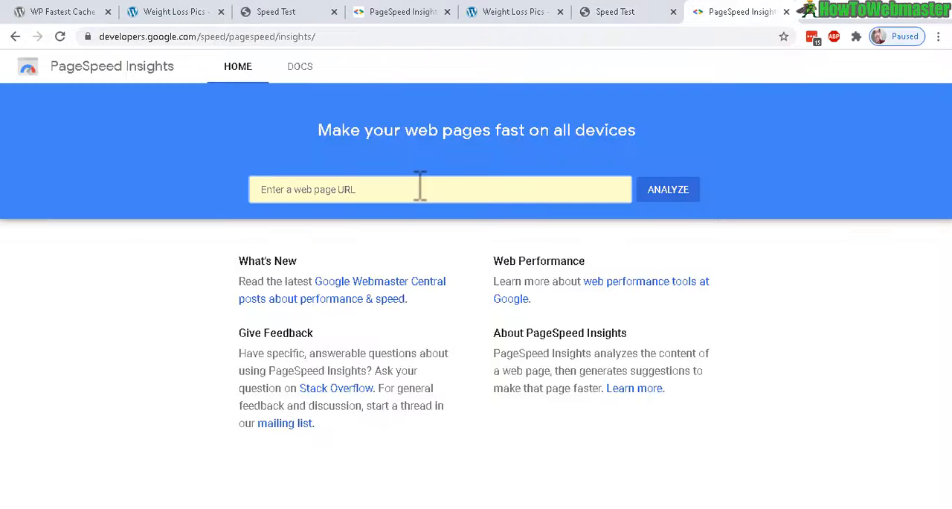
pyautogui.write('weightloss.pics')
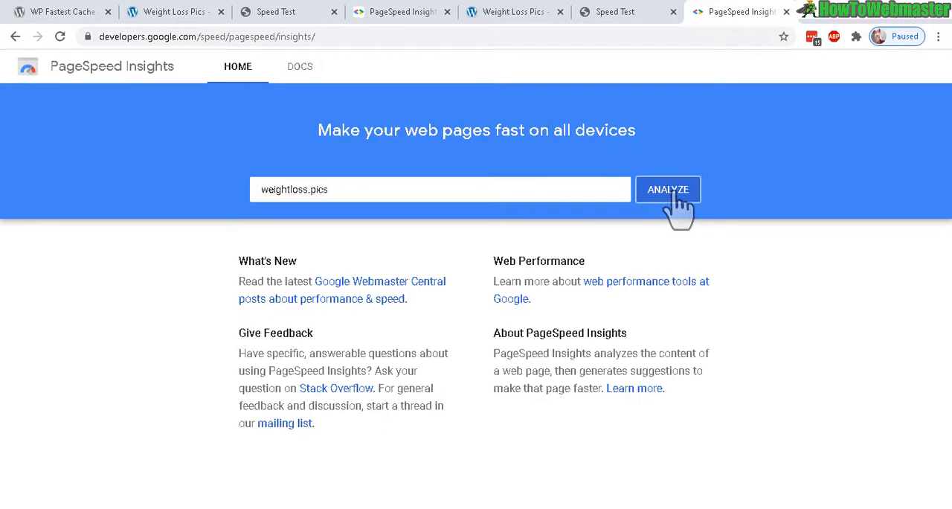
pyautogui.click(666, 189)
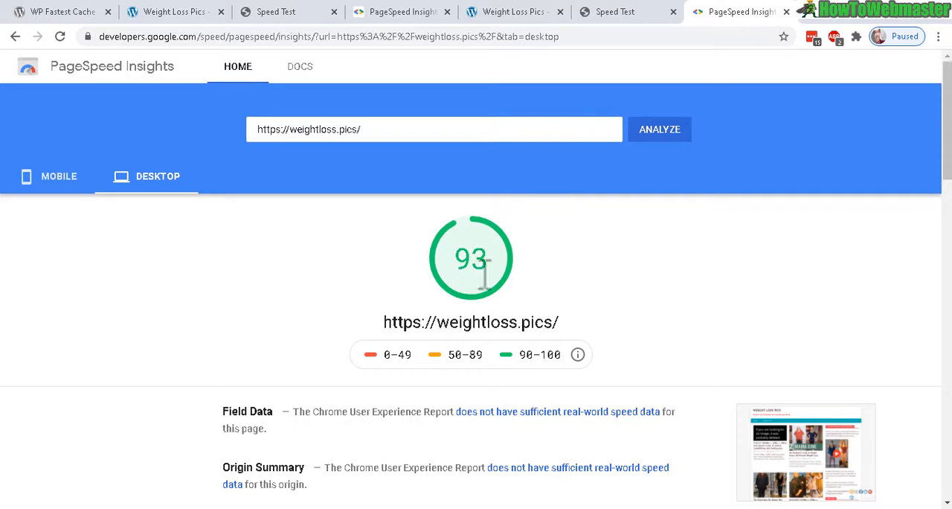
pyautogui.moveTo(684, 186)
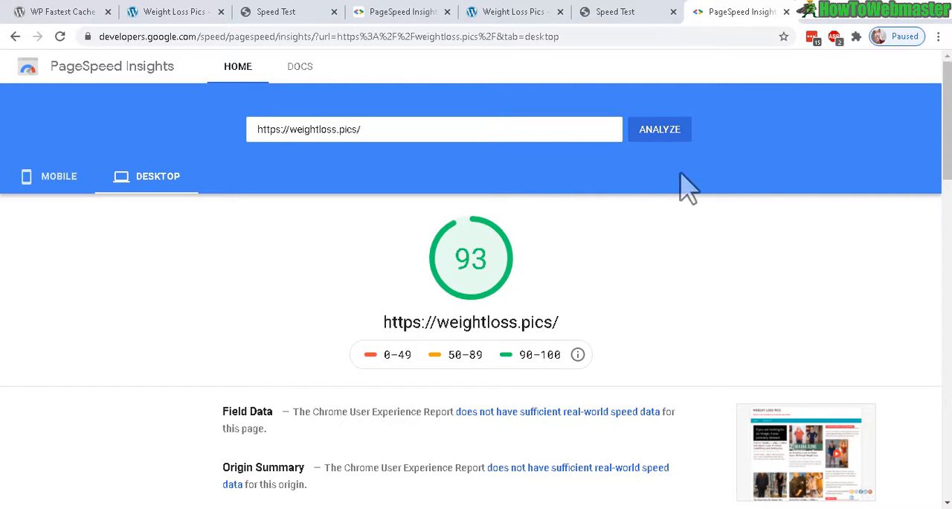
pyautogui.moveTo(280, 12)
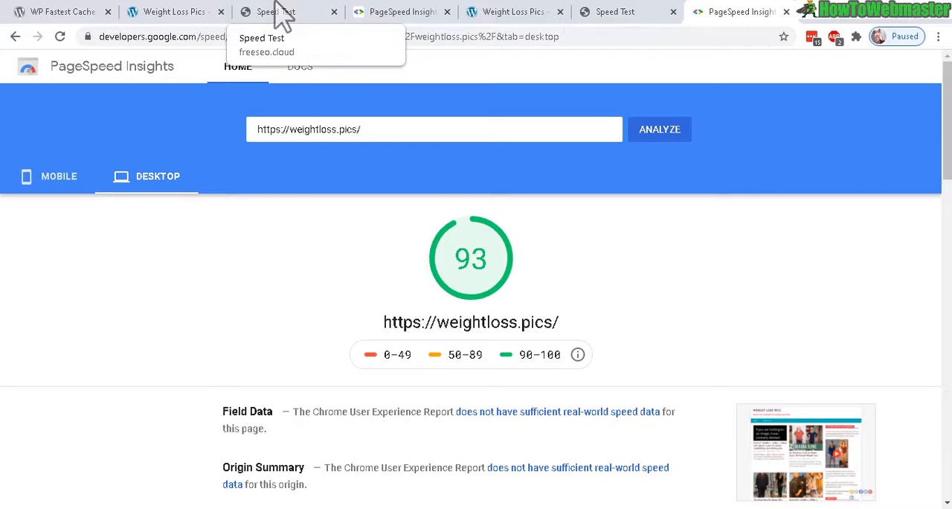
# - Revisit the earlier 67% score and 1.6 MB page size, then the new 72% speed score
pyautogui.click(275, 12)
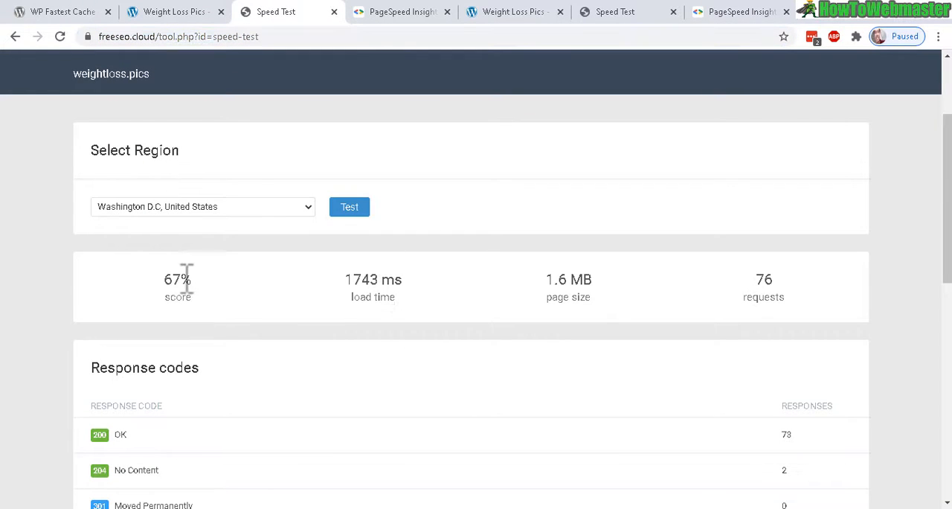
pyautogui.doubleClick(177, 279)
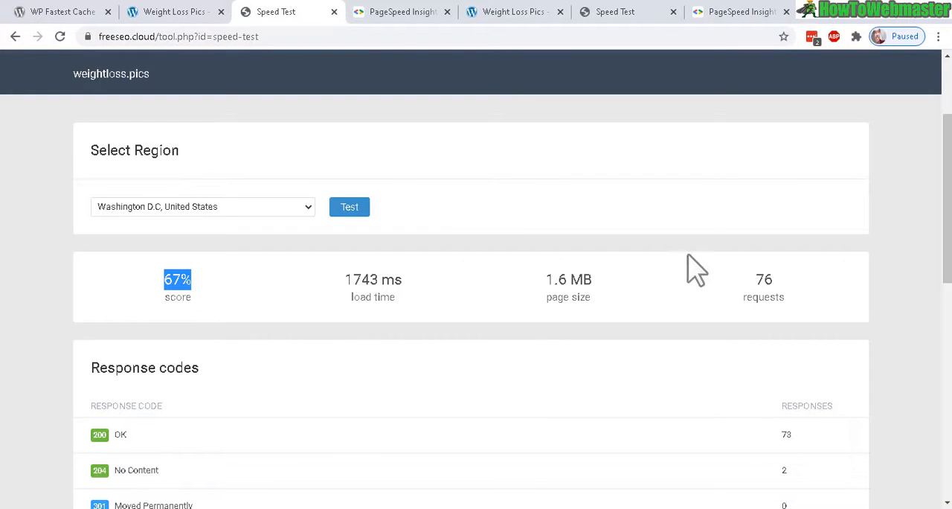
pyautogui.moveTo(439, 290)
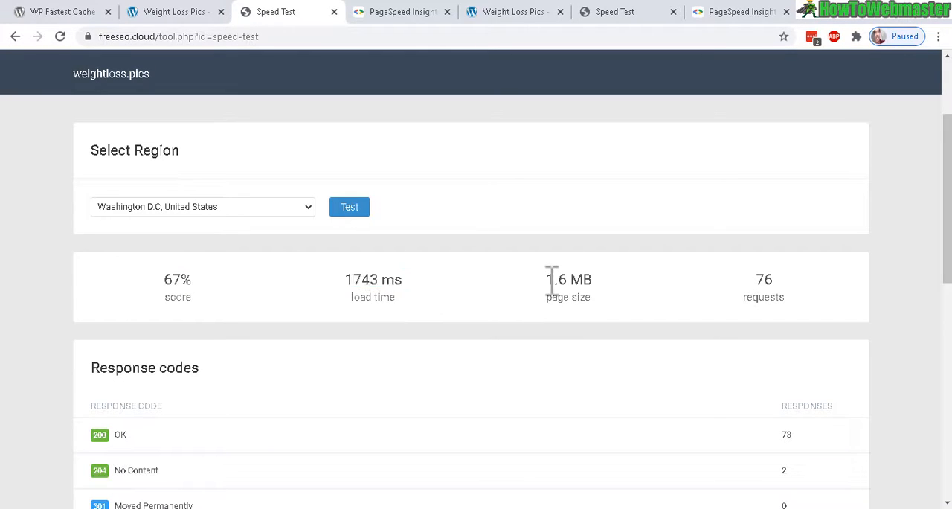
pyautogui.doubleClick(569, 280)
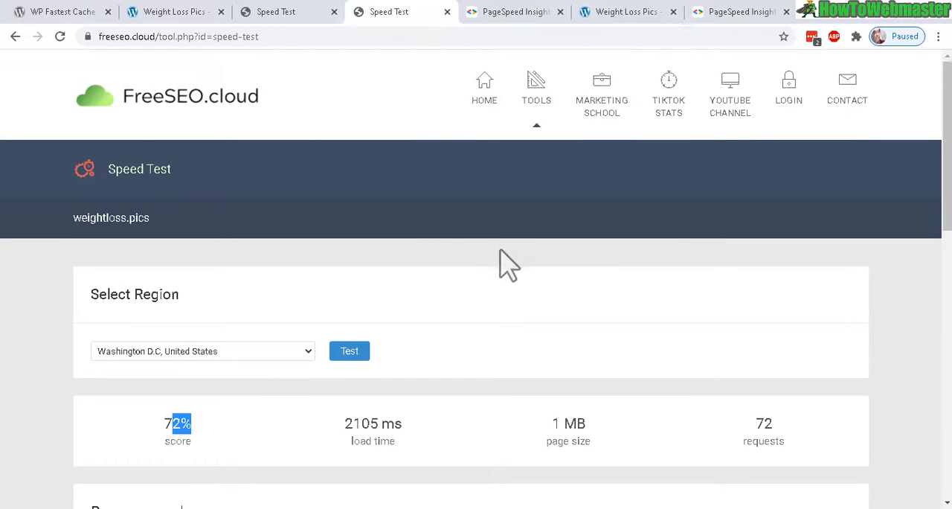
pyautogui.doubleClick(568, 422)
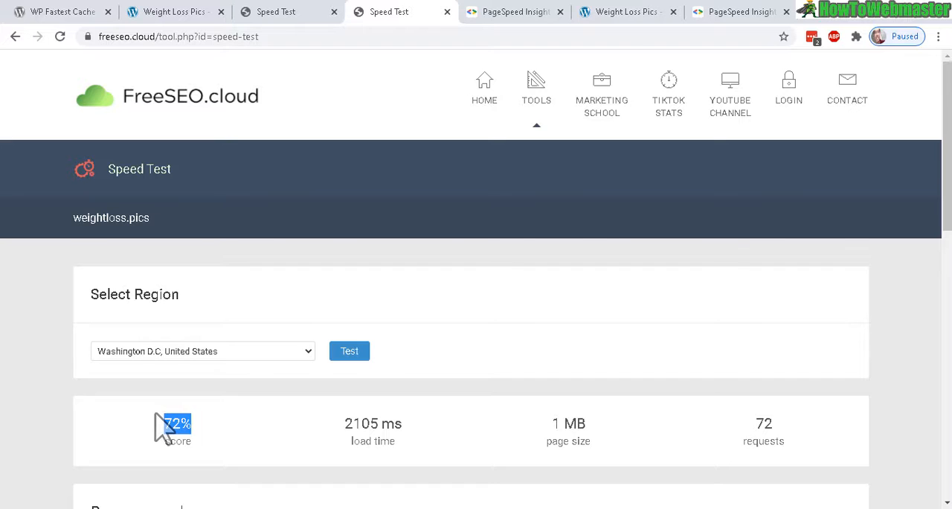
pyautogui.moveTo(505, 21)
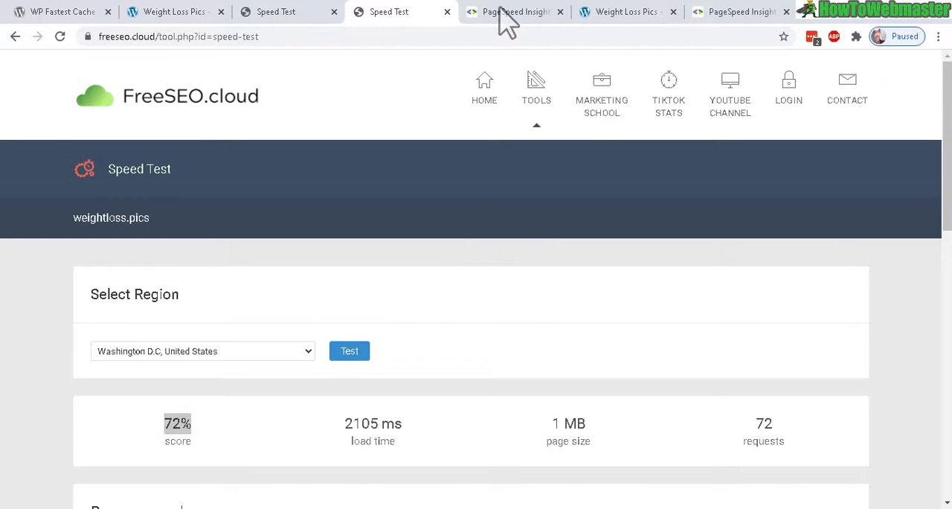
# - Compare Time to Interactive dropping from 3.1 s to 1.2 s in Lab Data, ending on the plugin page
pyautogui.click(515, 12)
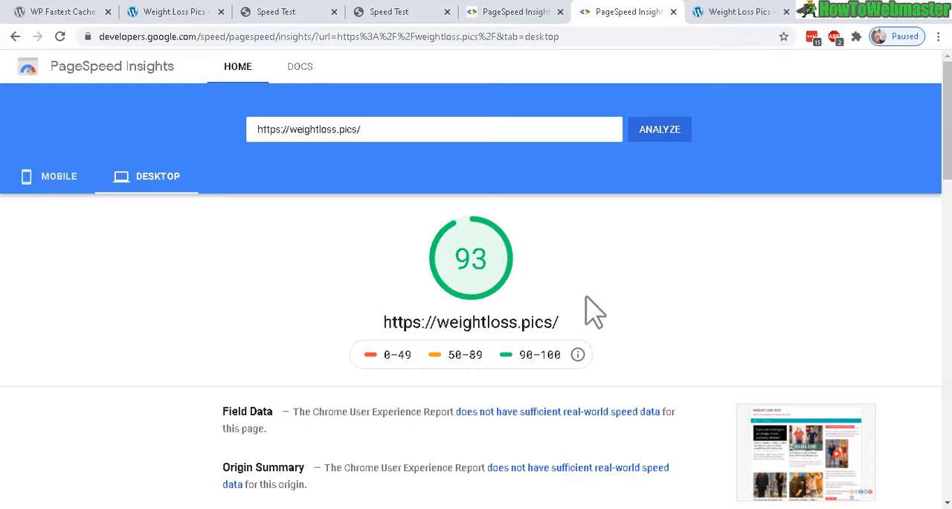
pyautogui.scroll(-3)
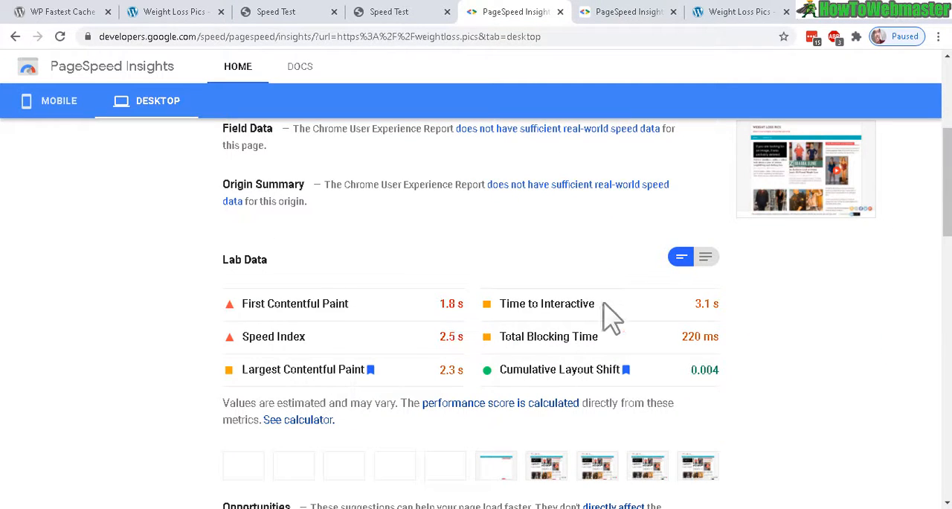
pyautogui.doubleClick(706, 303)
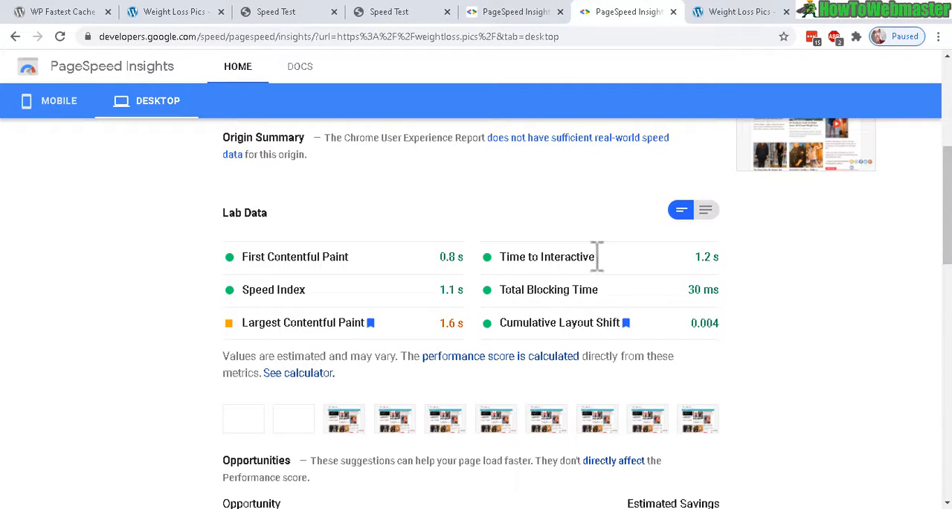
pyautogui.doubleClick(706, 256)
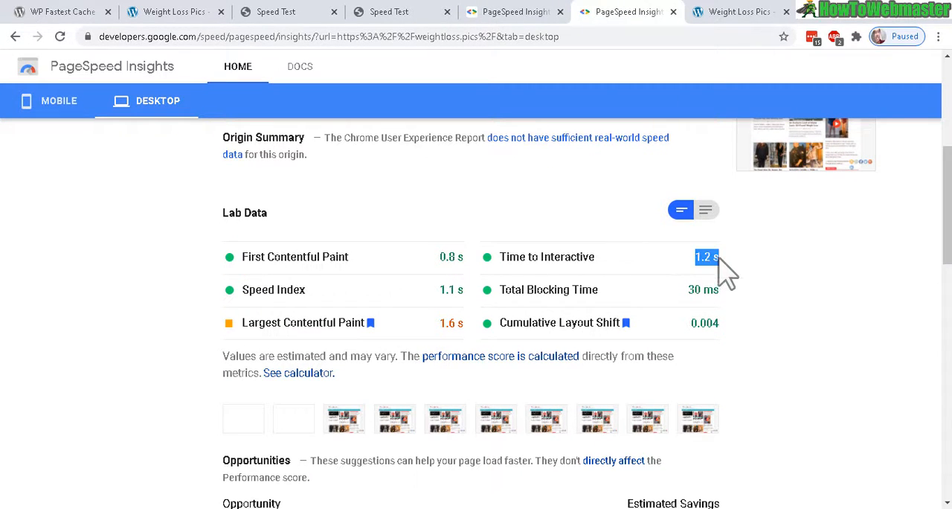
pyautogui.moveTo(732, 310)
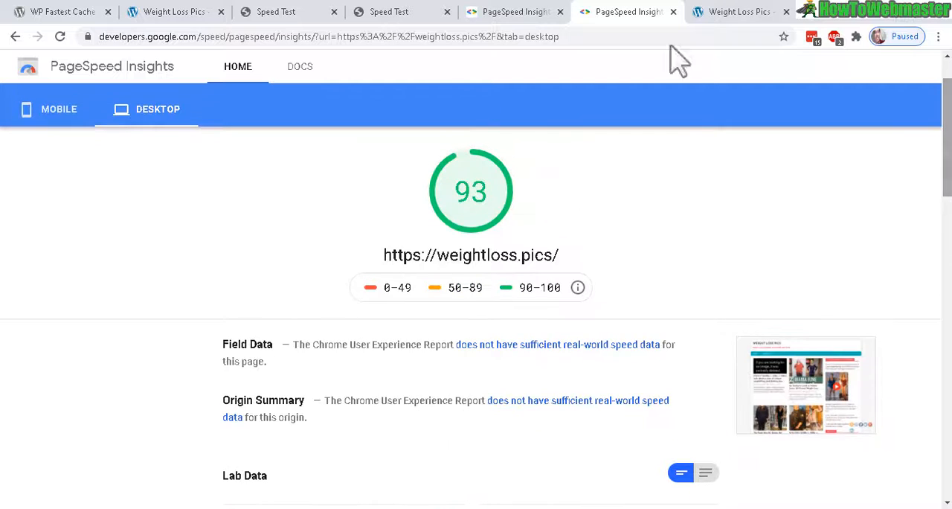
pyautogui.click(59, 12)
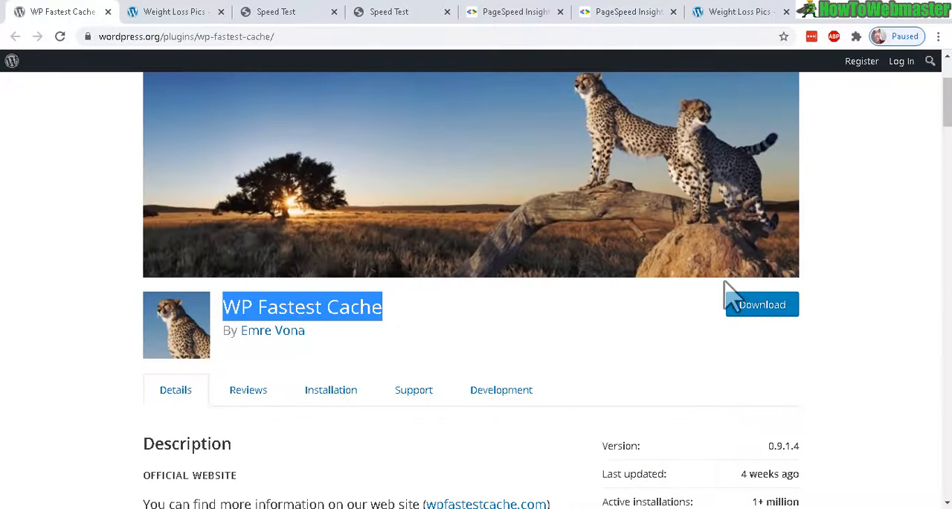
pyautogui.moveTo(419, 339)
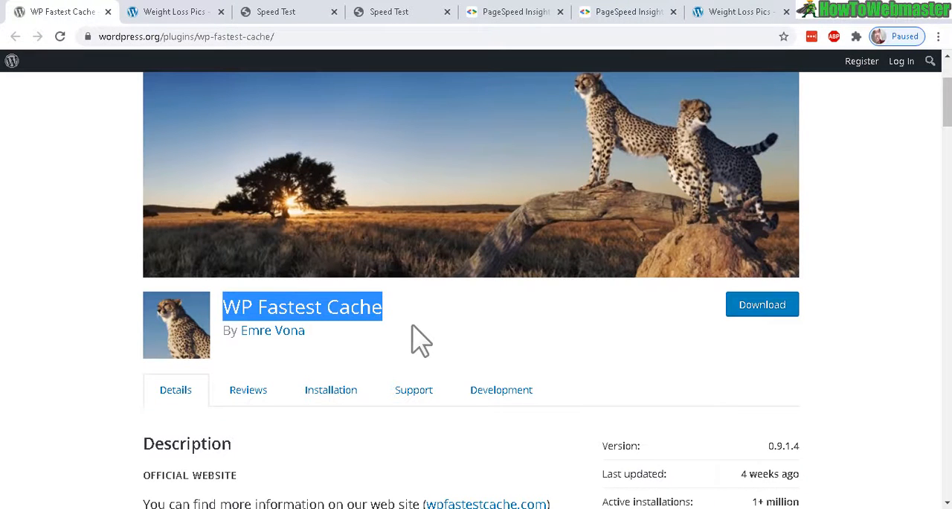